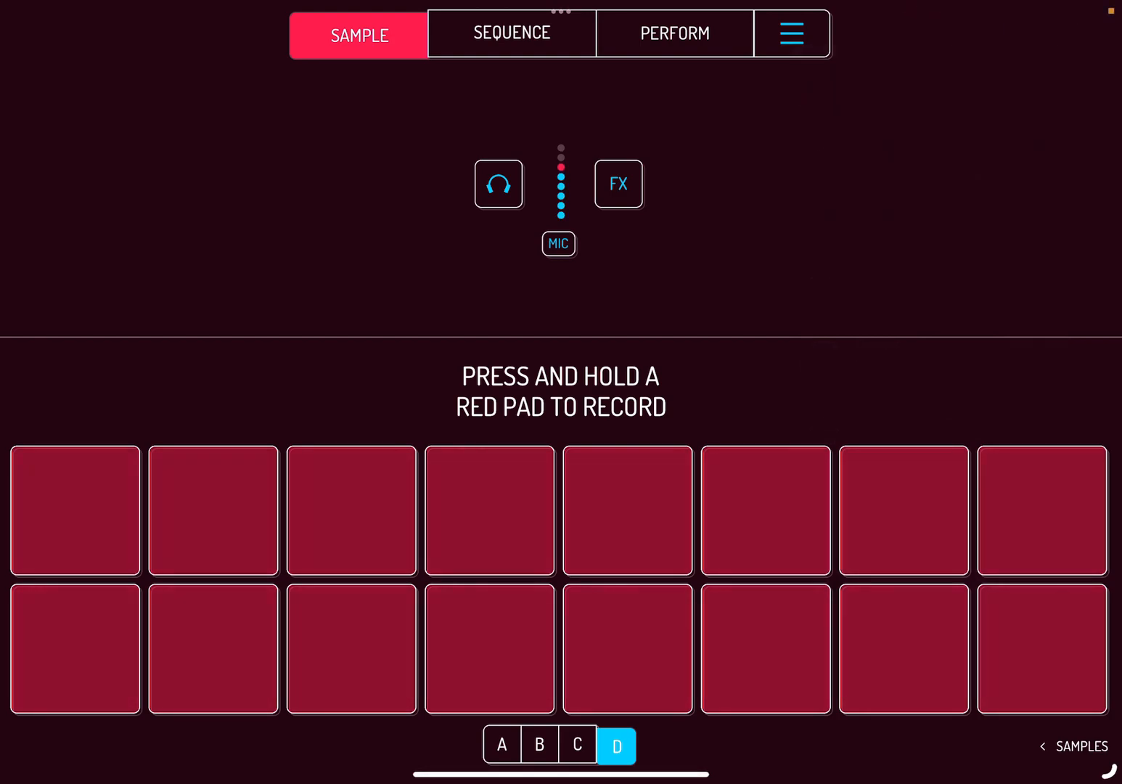
Load the saved Christmas sample pack project so bank A's sixteen pads hold samples
{"action": "left_click", "coordinate": [790, 33]}
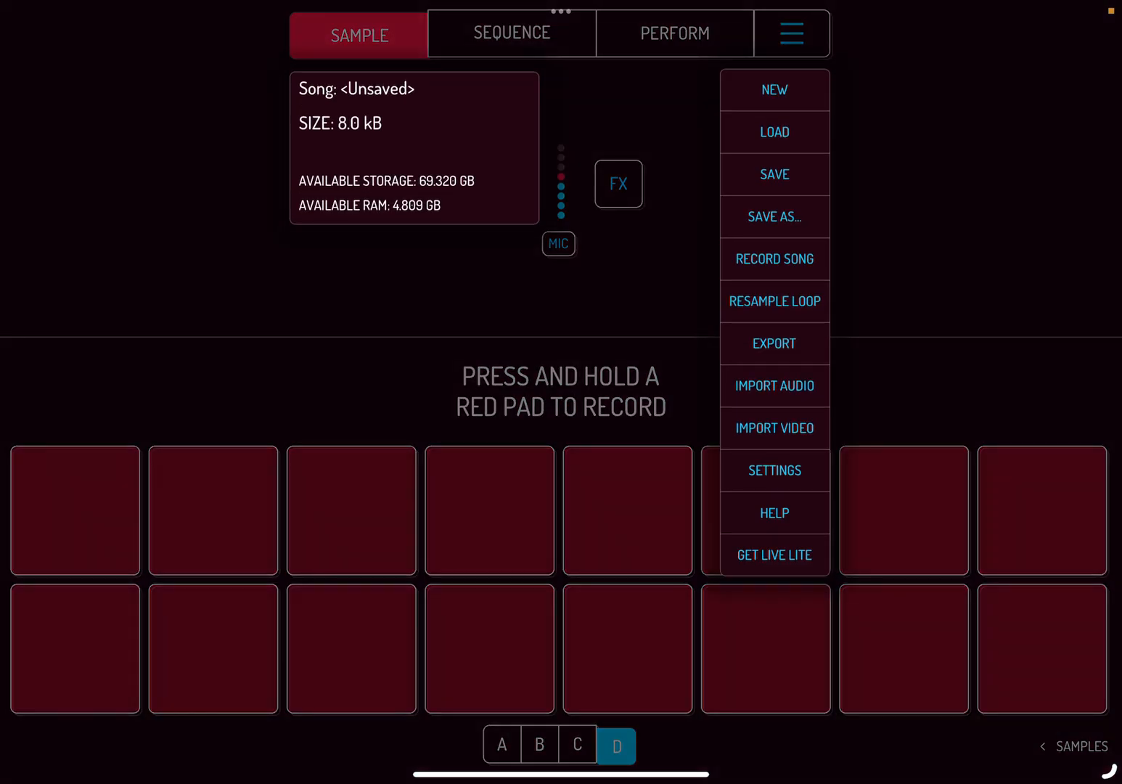
{"action": "left_click", "coordinate": [773, 132]}
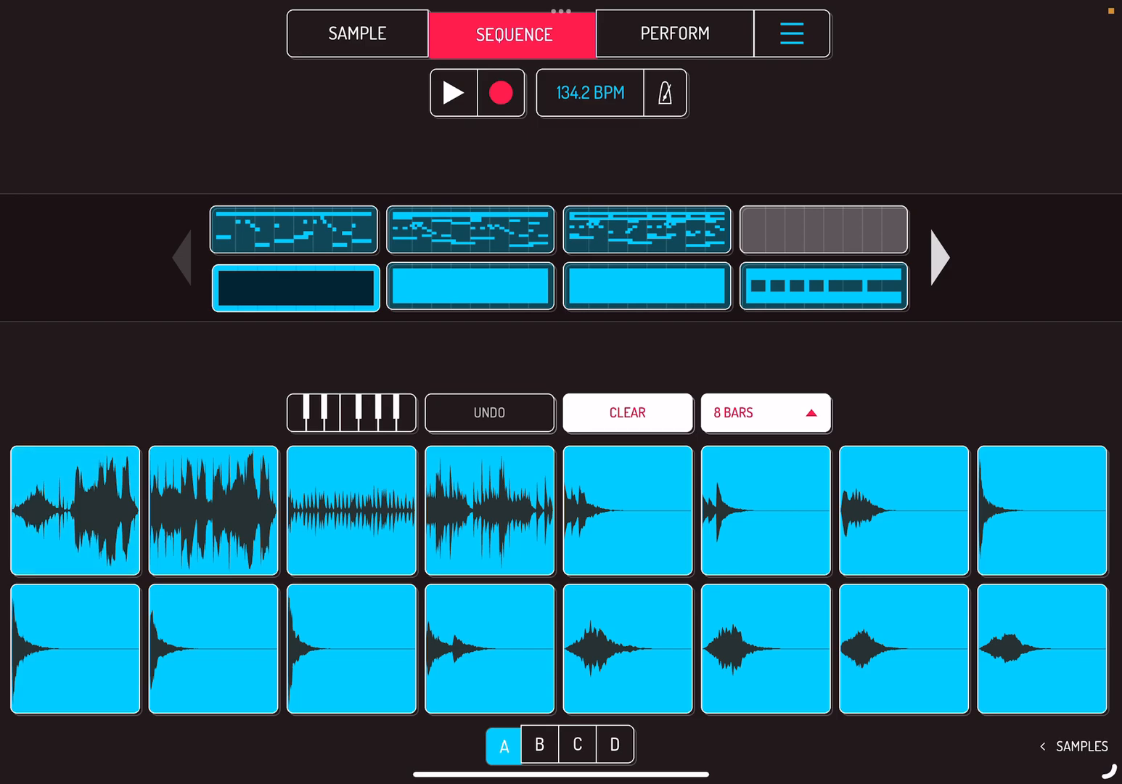
Bring the first pad's sample into the waveform editor from the Sample view
{"action": "left_click", "coordinate": [357, 33]}
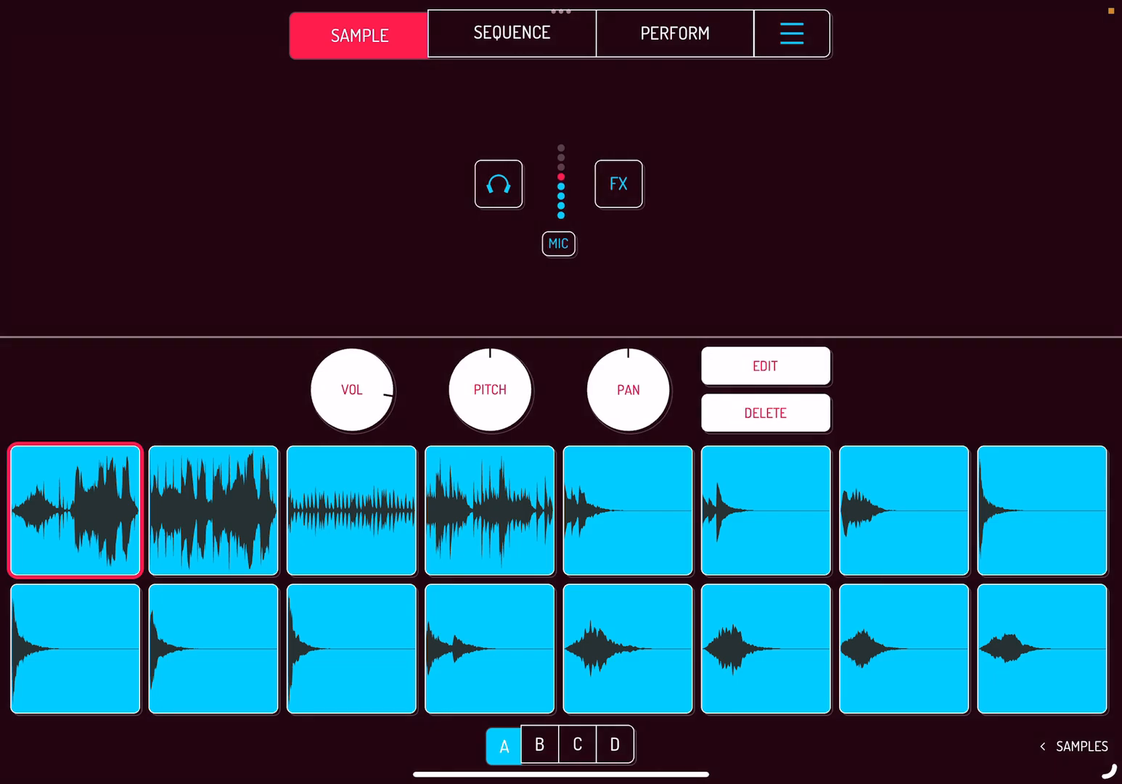
{"action": "left_click", "coordinate": [765, 366]}
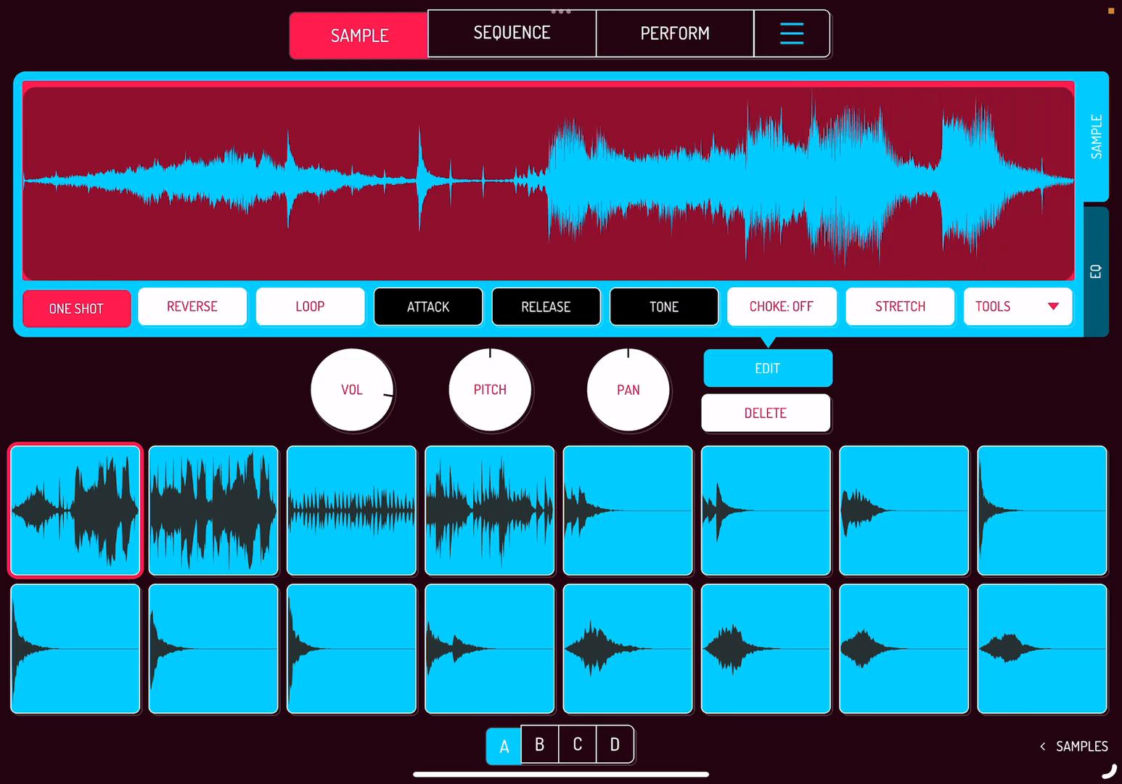
Set pads 2 and 3 to held loop playback, then audition pad 5's sample
{"action": "left_click", "coordinate": [212, 511]}
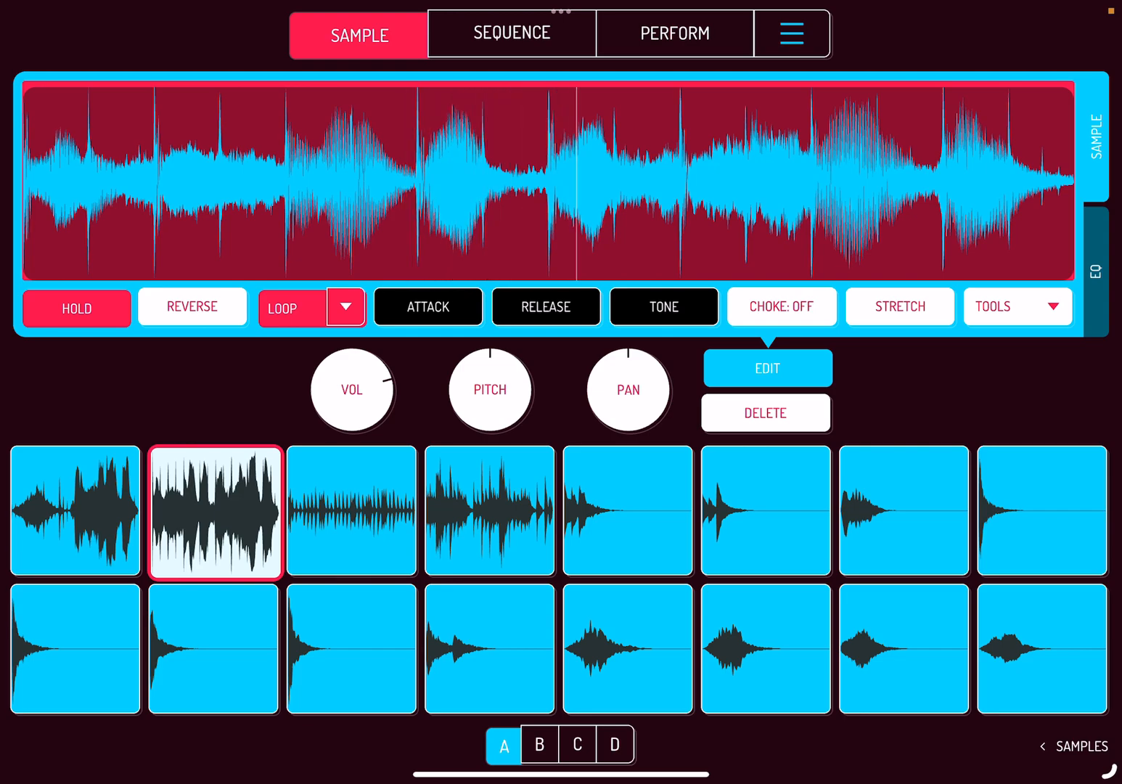
{"action": "left_click", "coordinate": [351, 511]}
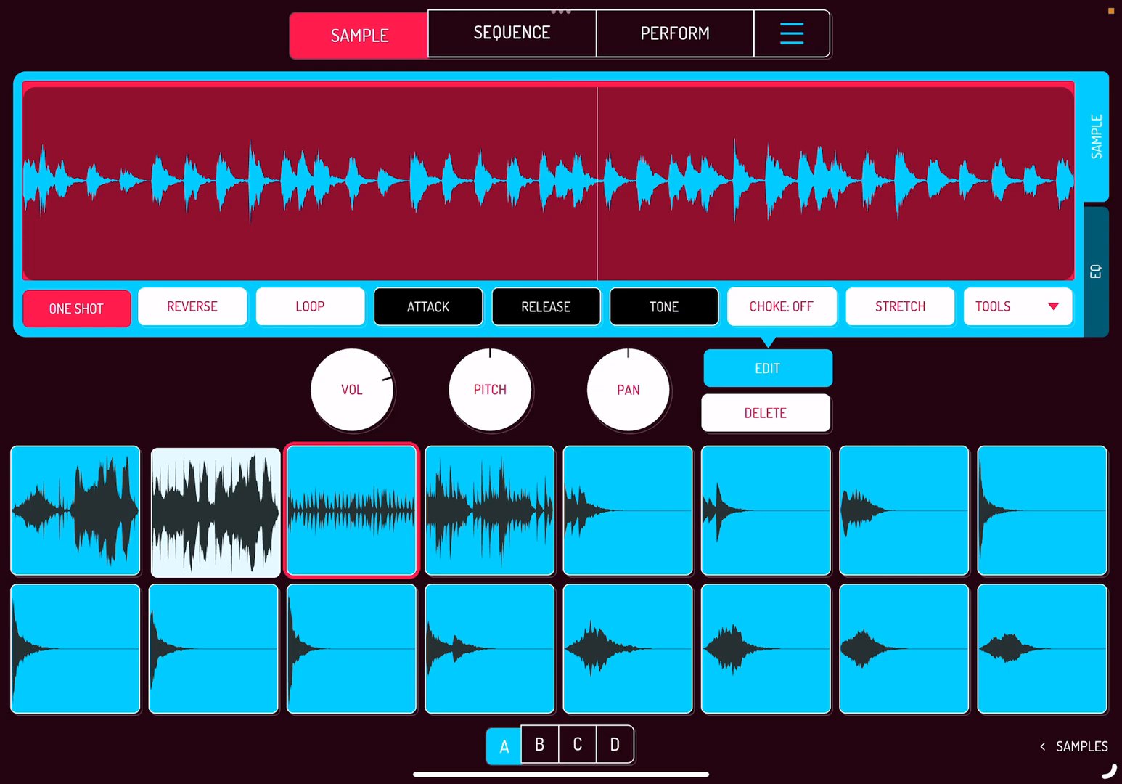
{"action": "left_click", "coordinate": [75, 308]}
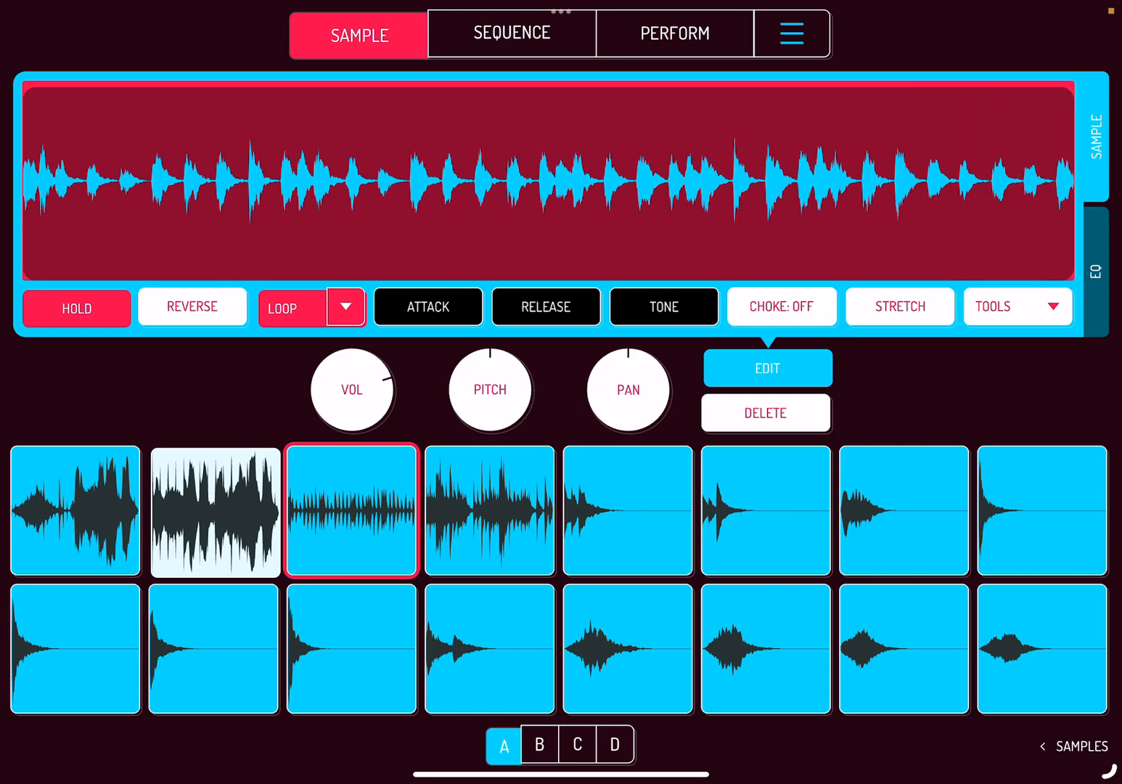
{"action": "left_click", "coordinate": [627, 511]}
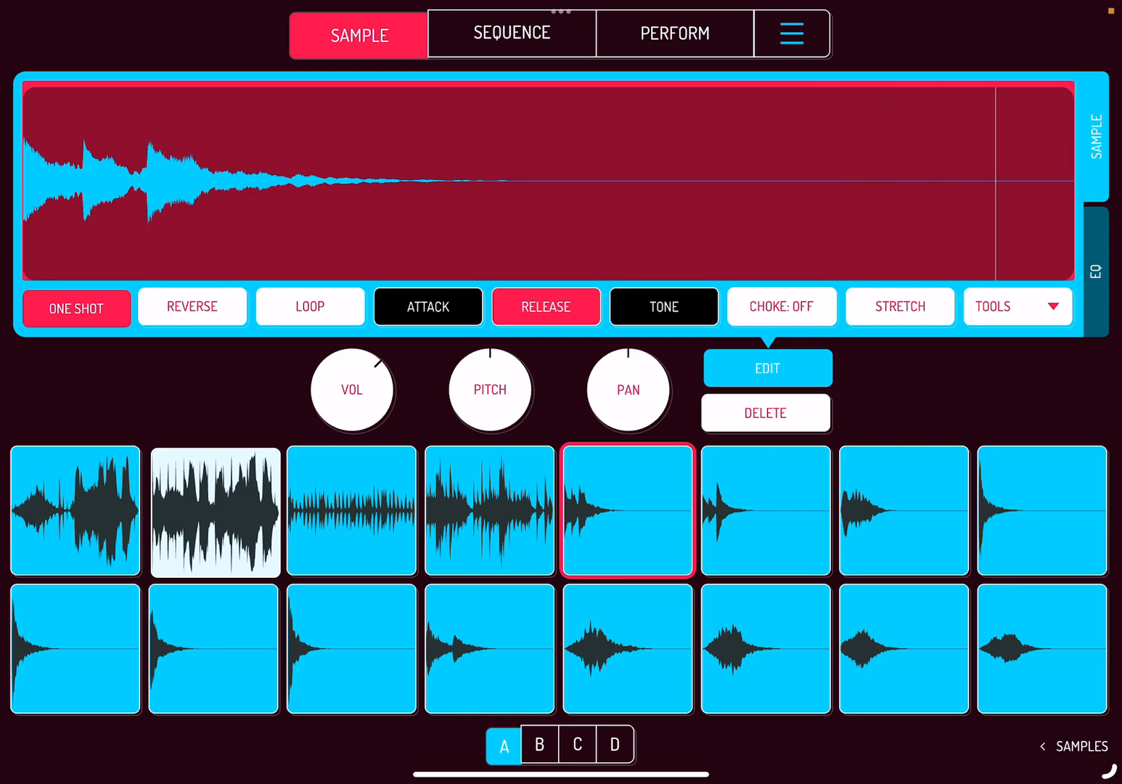
Audition pads 6 and 5, layer pad 3's loop with pad 2, and bring up the 8-bar pattern's note grid
{"action": "left_click", "coordinate": [767, 511]}
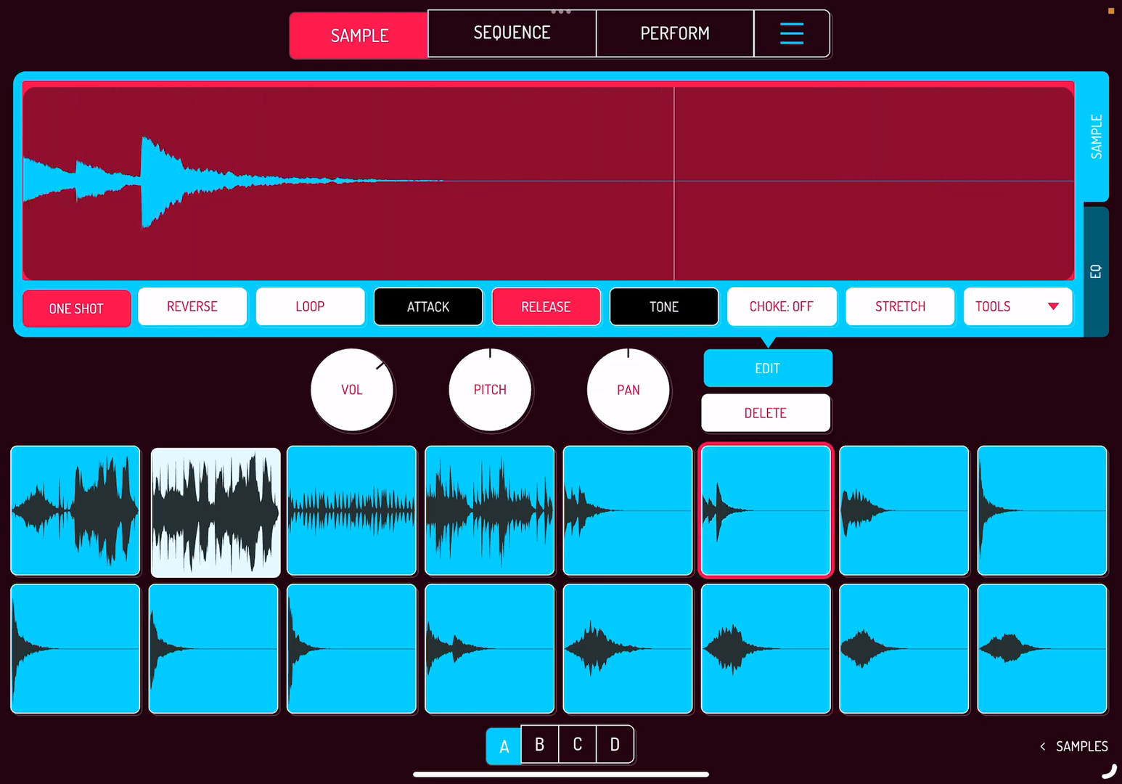
{"action": "left_click", "coordinate": [627, 511]}
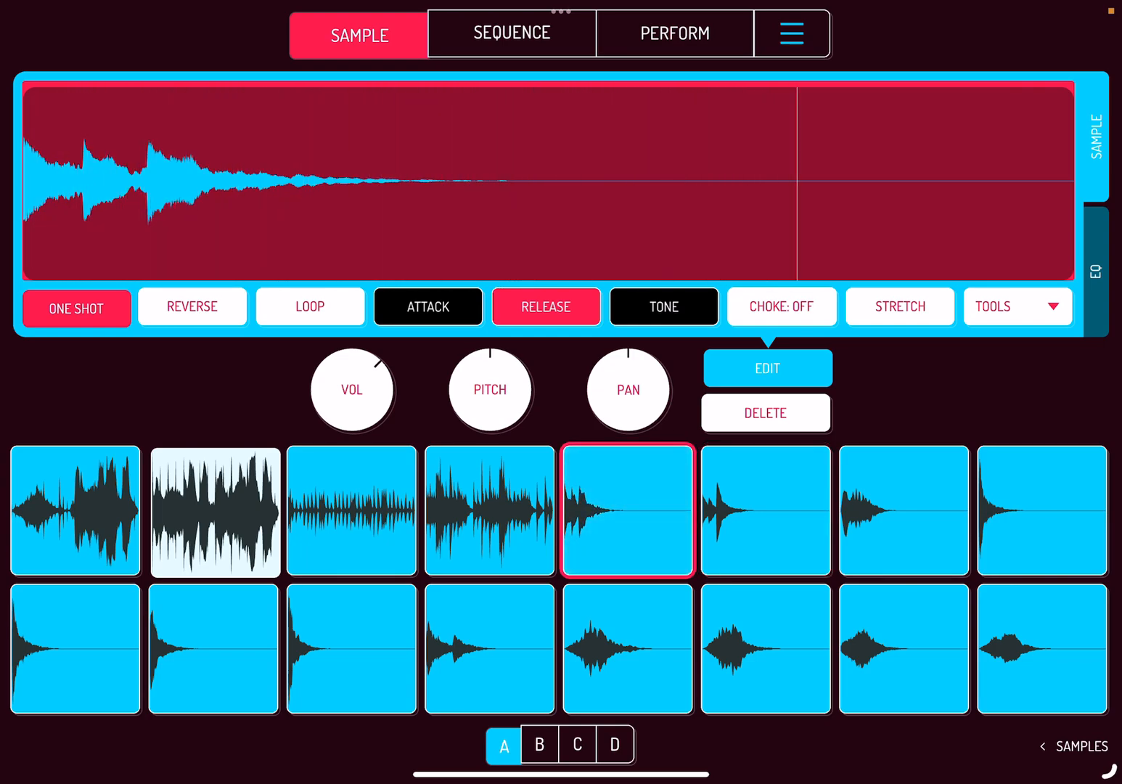
{"action": "left_click", "coordinate": [765, 511]}
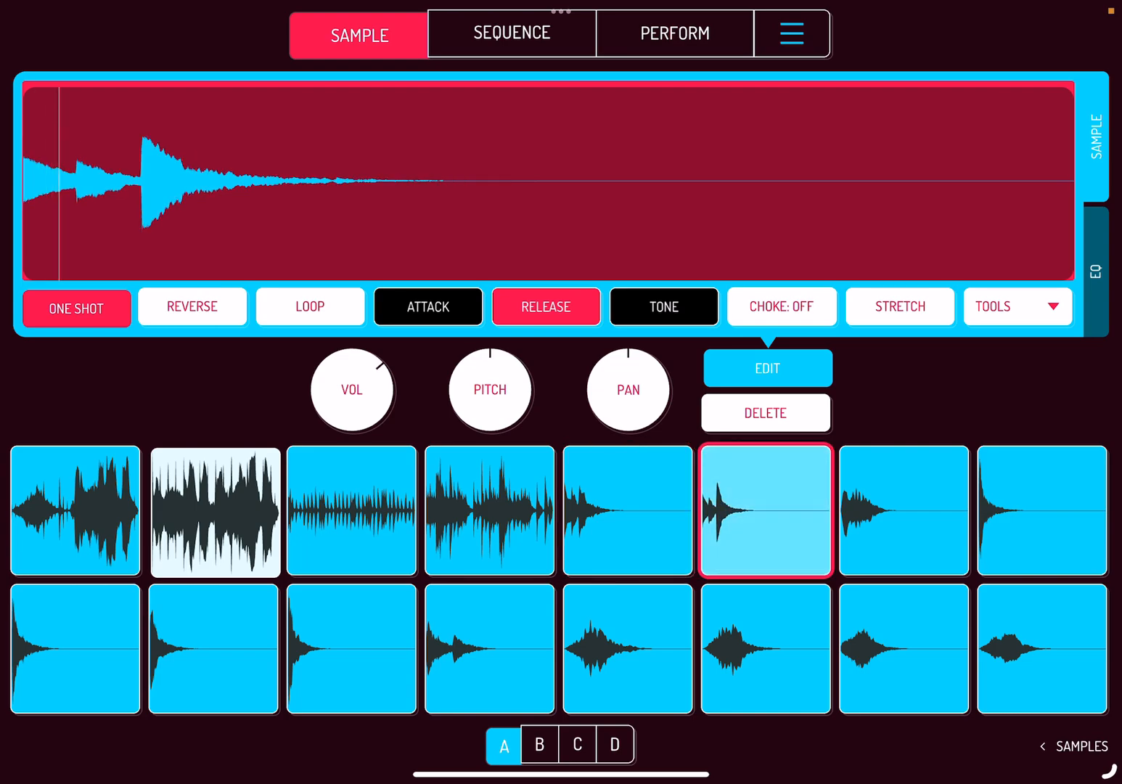
{"action": "left_click", "coordinate": [351, 511]}
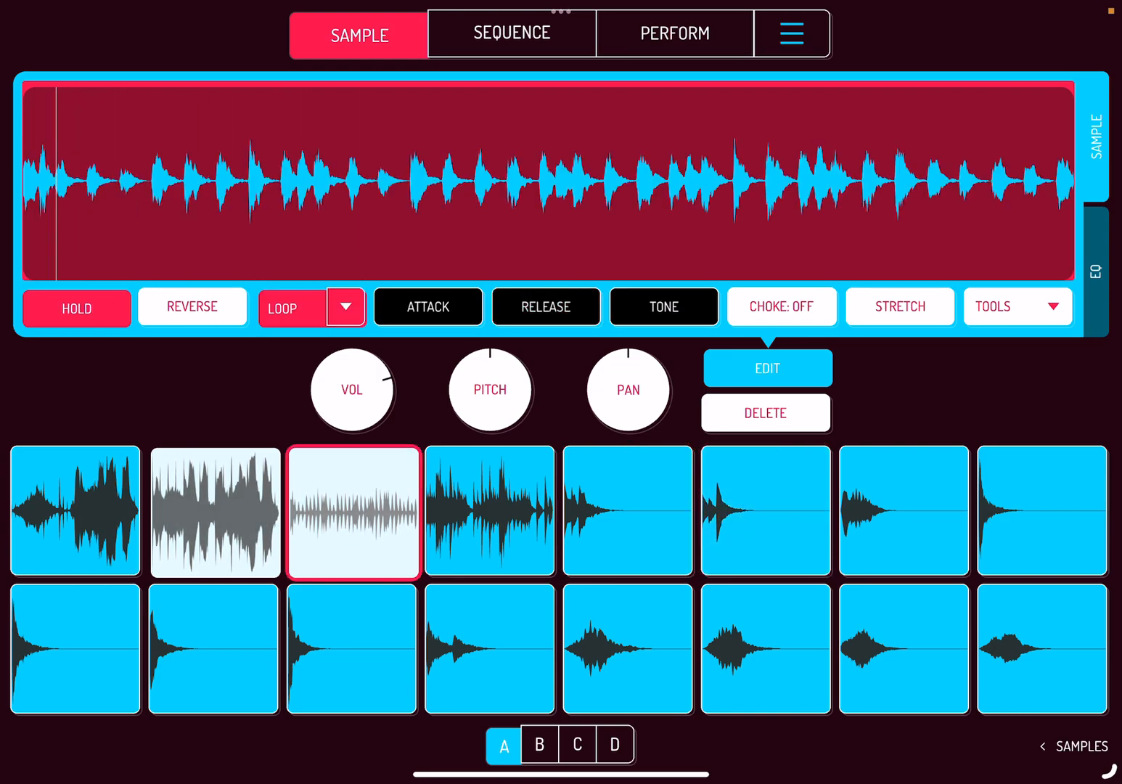
{"action": "left_click", "coordinate": [511, 33]}
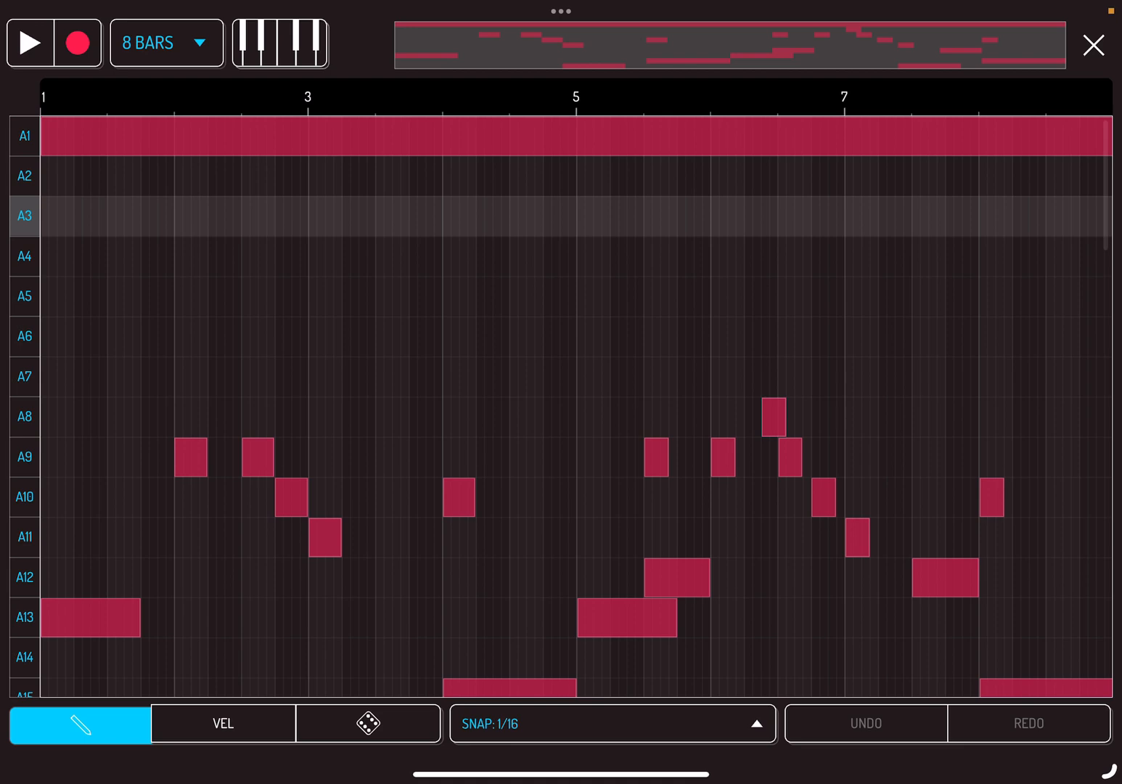
Play the 8-bar pattern, record extra notes across the pads, and return to the pattern overview
{"action": "left_click", "coordinate": [30, 43]}
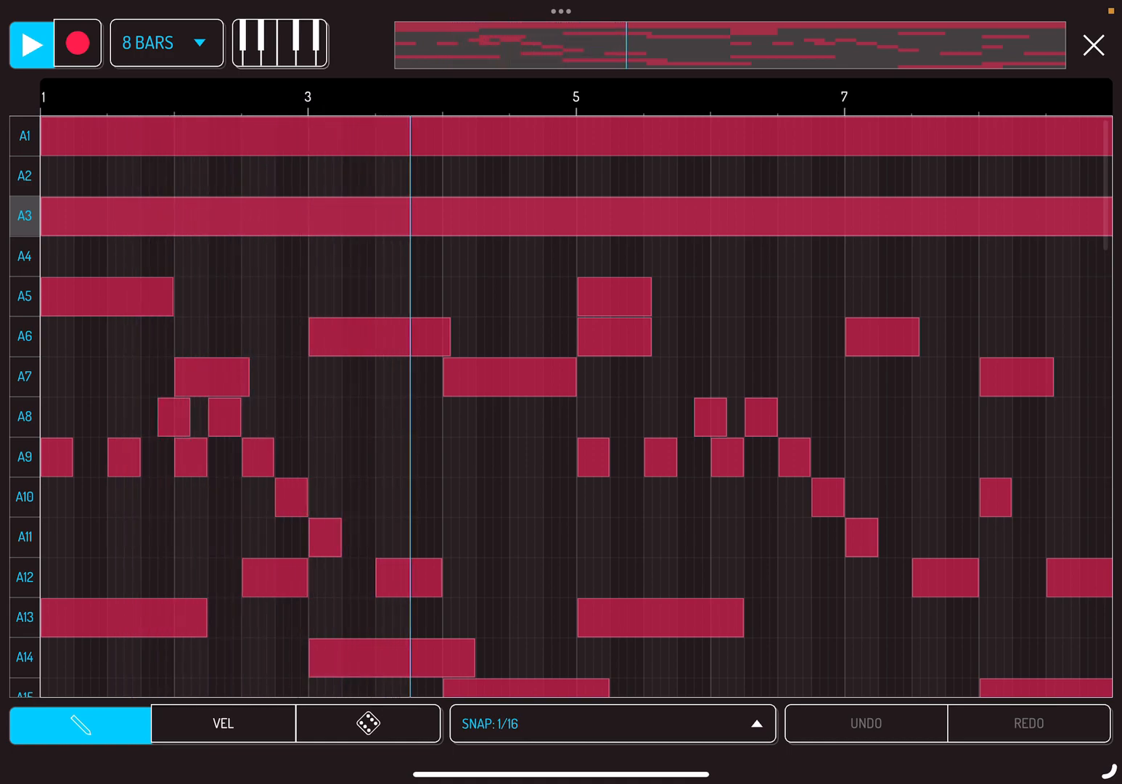
{"action": "left_click", "coordinate": [1093, 45]}
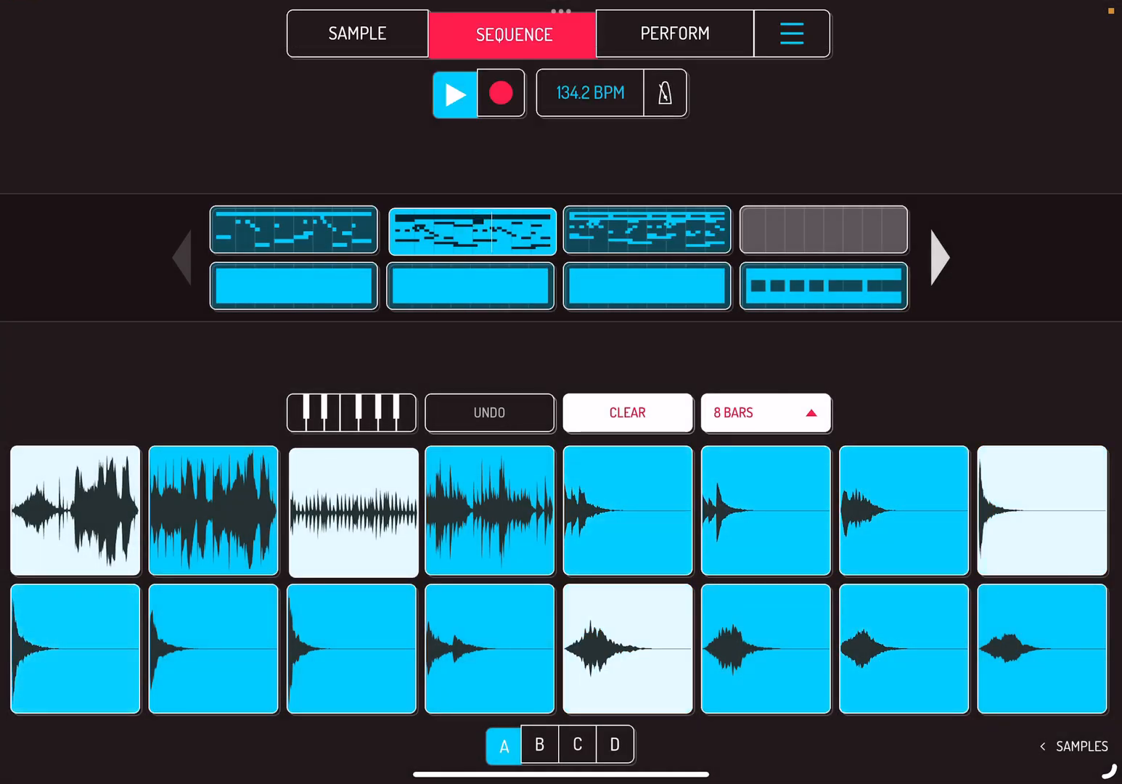
Switch to Perform mode's live effects pads while the pattern plays at 134.2 BPM
{"action": "left_click", "coordinate": [674, 34]}
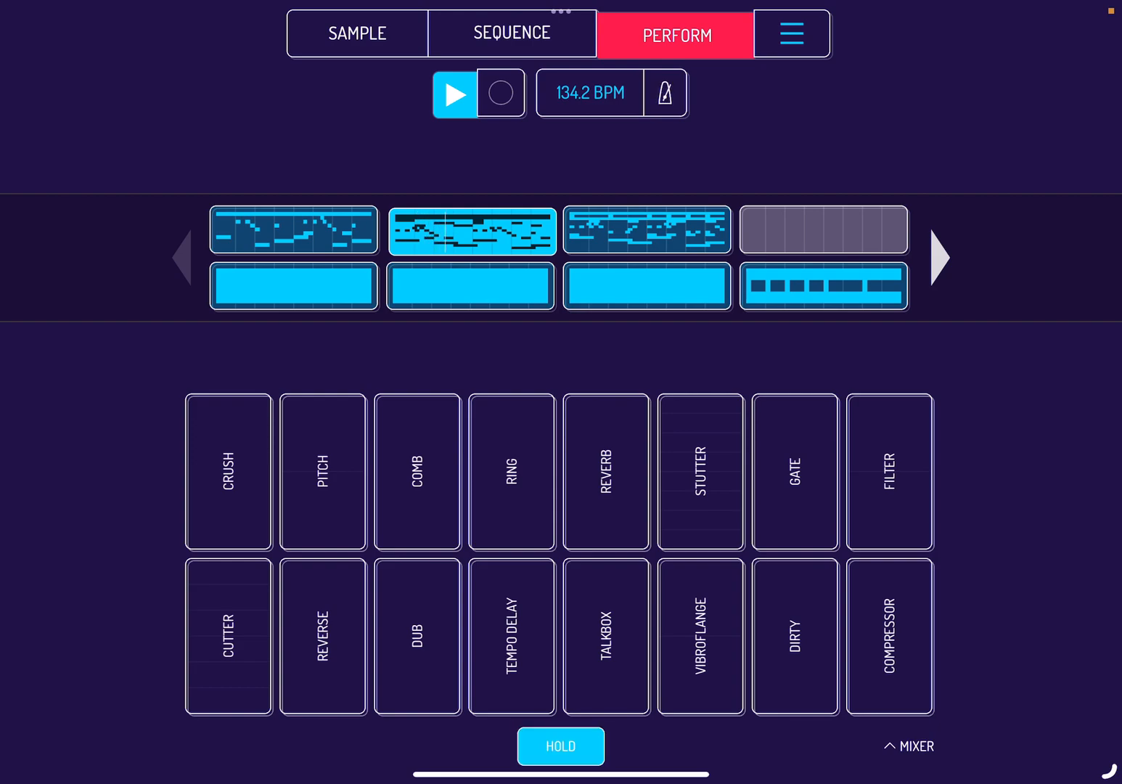
Engage the Reverb and Tempo Delay effect pads on the playing sequence
{"action": "left_click", "coordinate": [606, 476]}
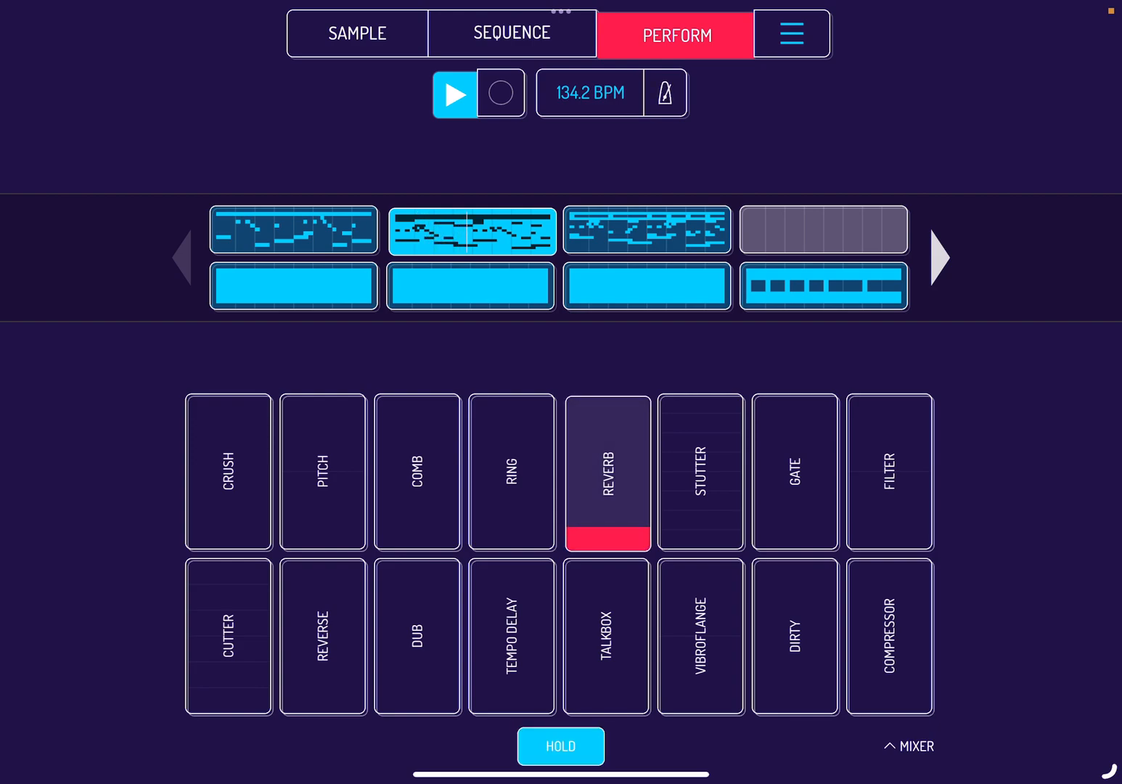
{"action": "left_click", "coordinate": [511, 638]}
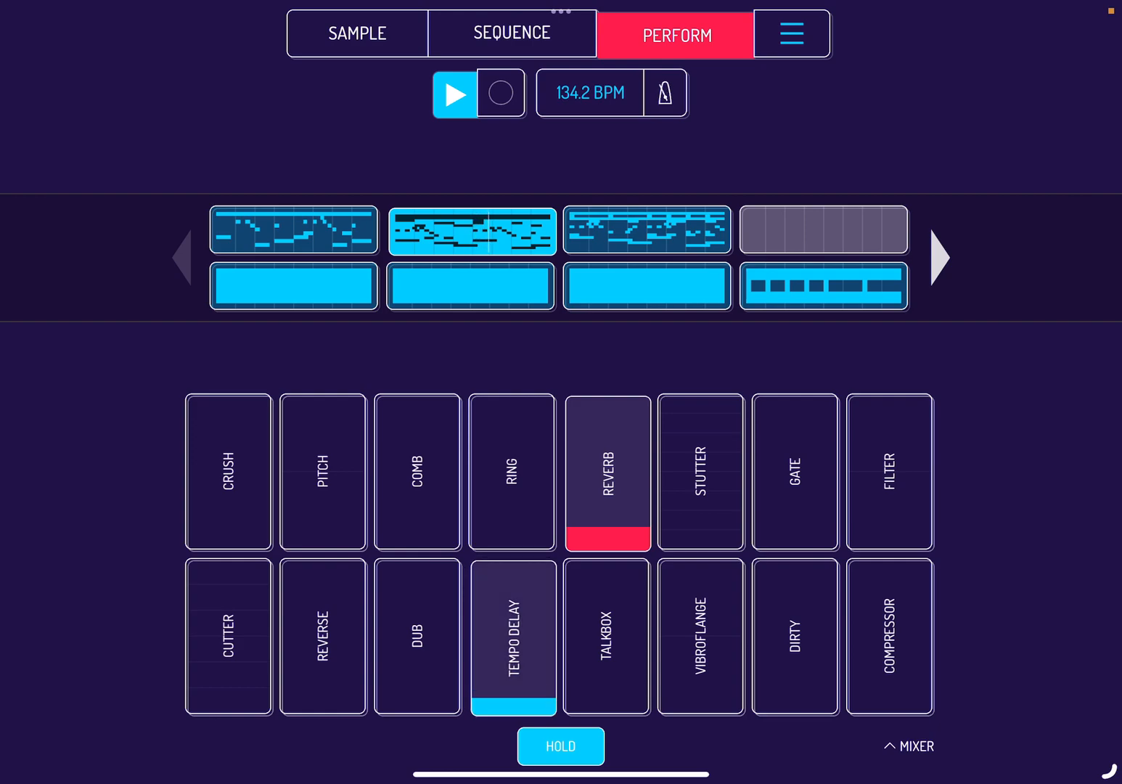